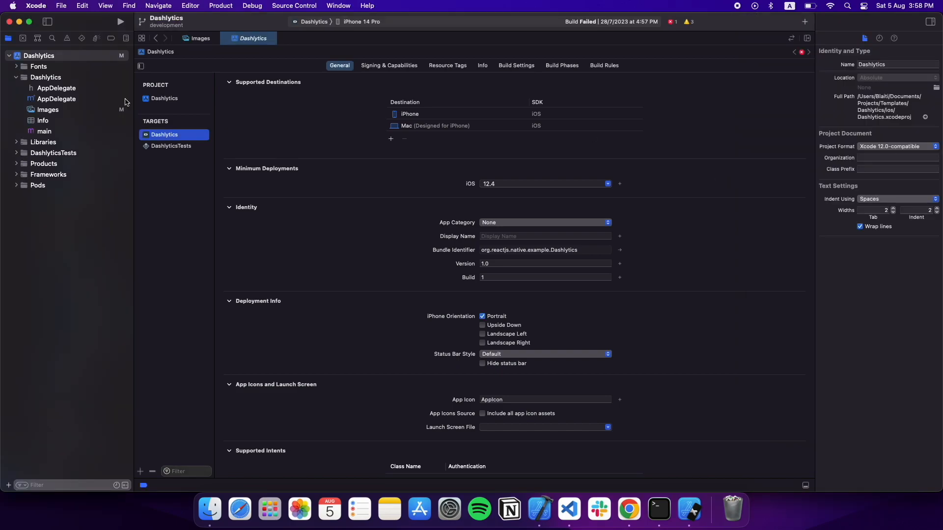
# Step: Browse Images.xcassets, inspecting the logo image and the Primary colour's Any/Dark values
pyautogui.click(47, 109)
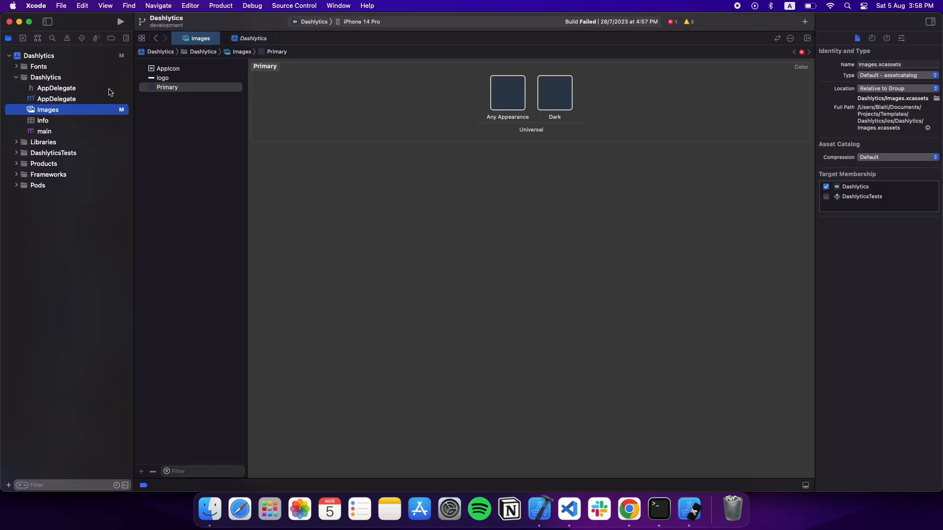
pyautogui.click(162, 78)
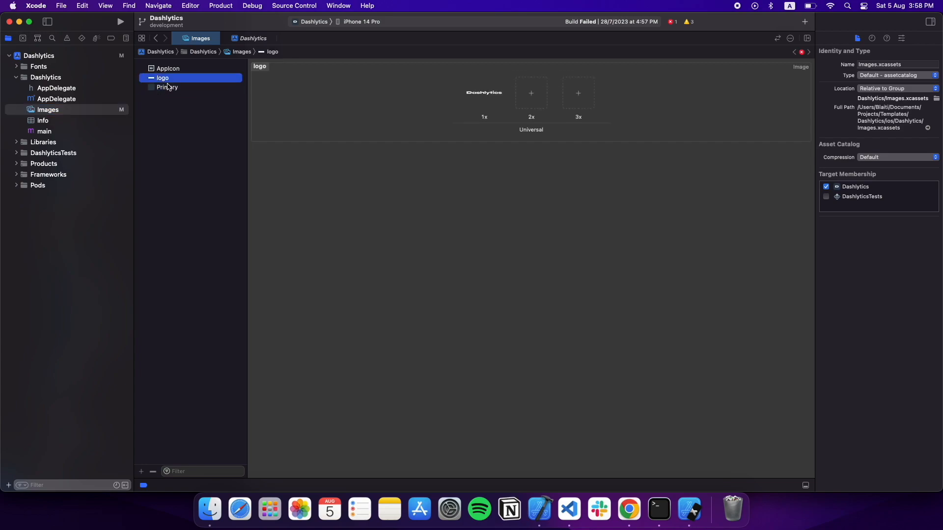
pyautogui.click(167, 87)
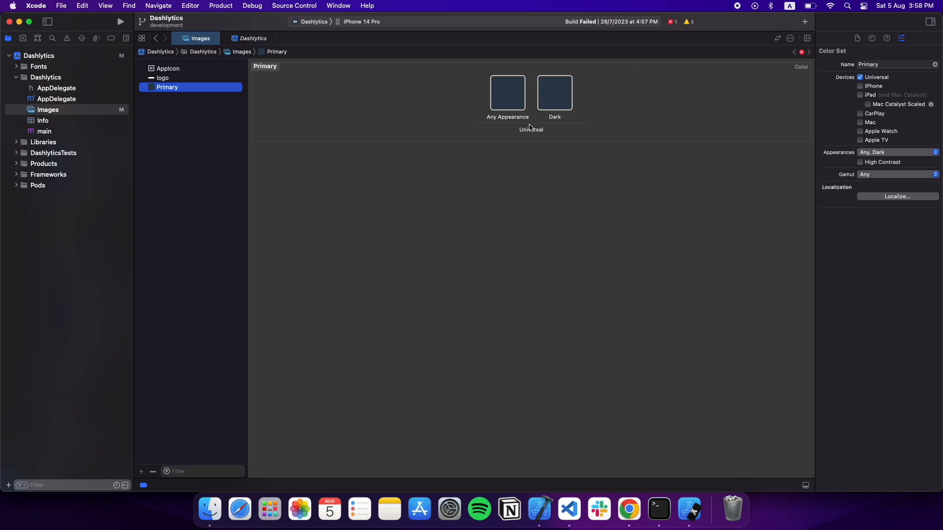
pyautogui.click(554, 94)
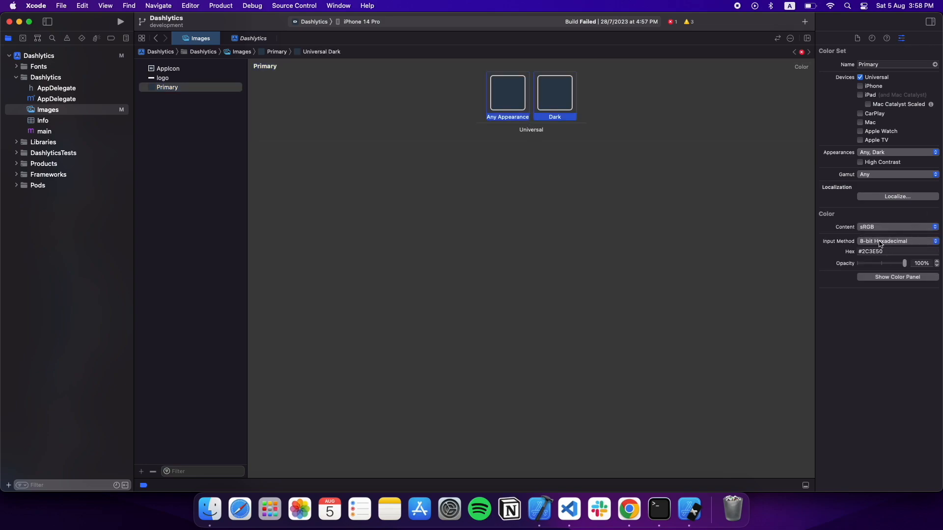
pyautogui.click(208, 133)
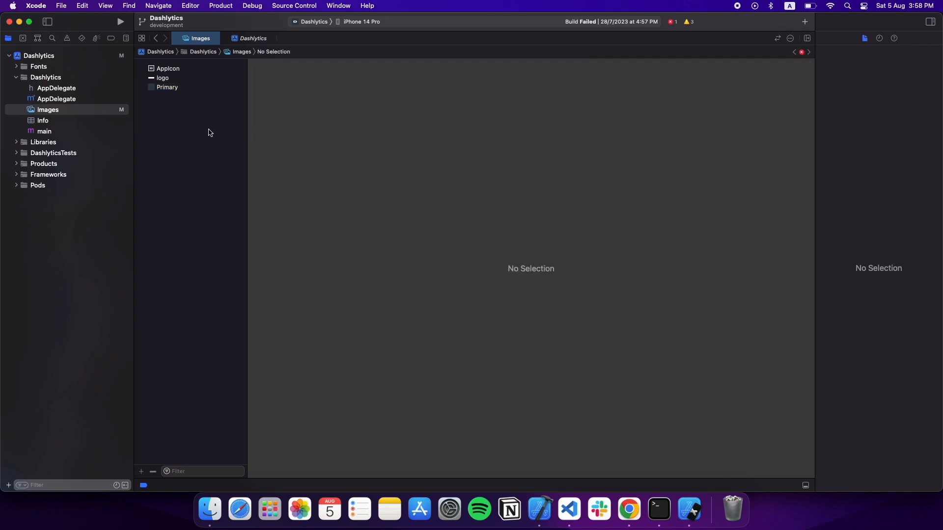
# Step: Create a new Launch Screen storyboard in the Dashlytics group, replacing the existing one
pyautogui.rightClick(45, 77)
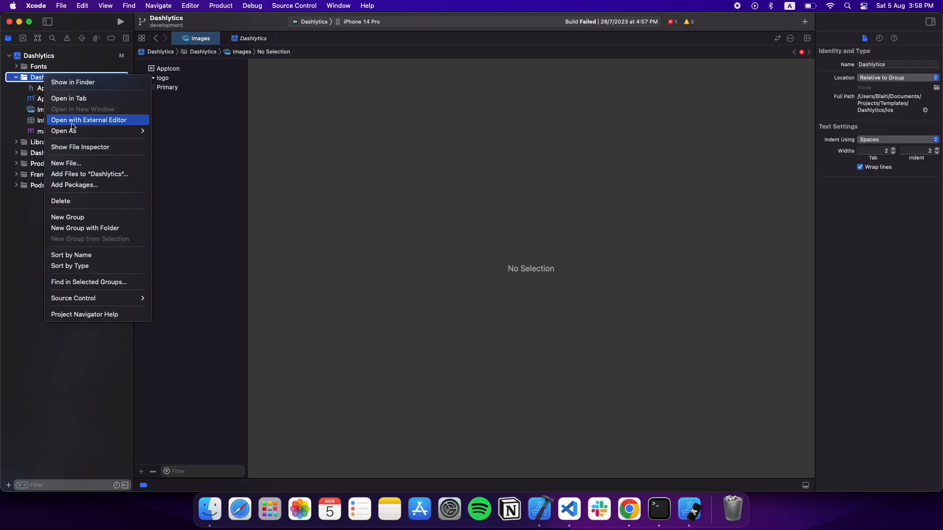
pyautogui.click(65, 163)
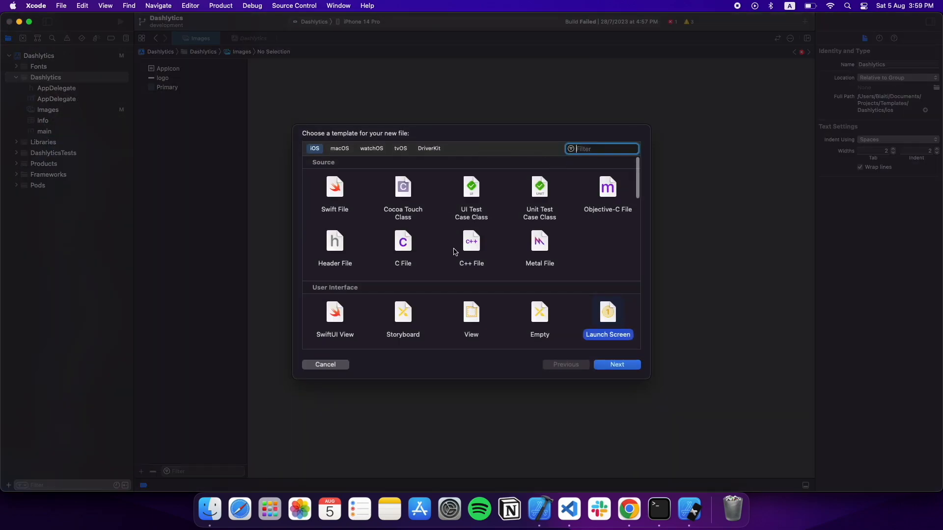
pyautogui.click(617, 364)
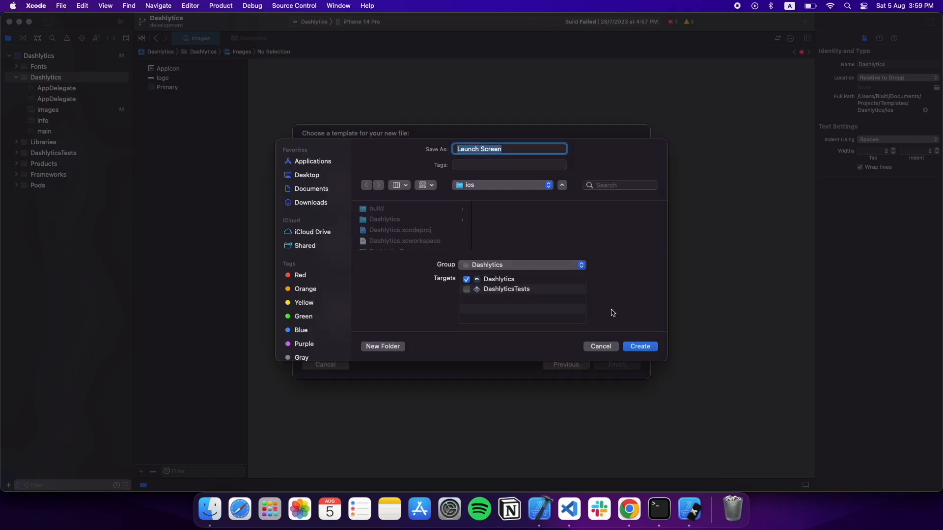
pyautogui.click(640, 346)
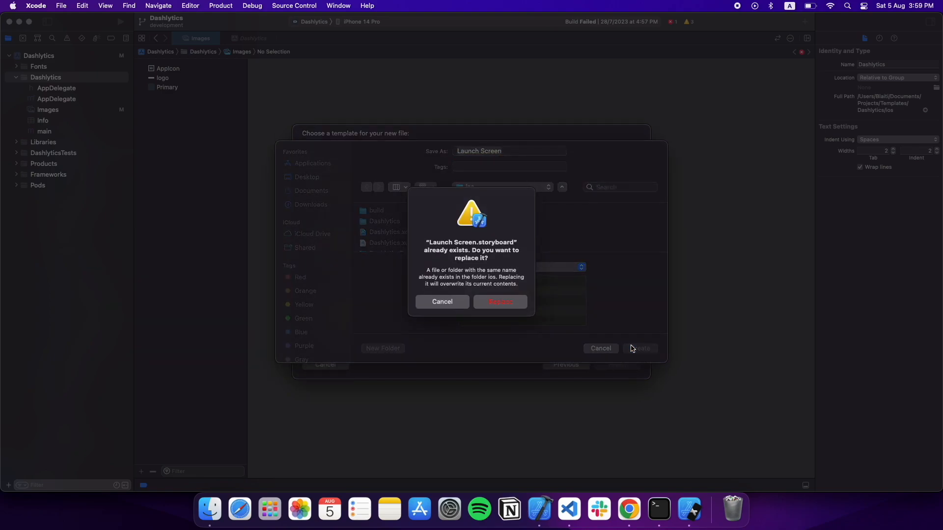
pyautogui.click(499, 302)
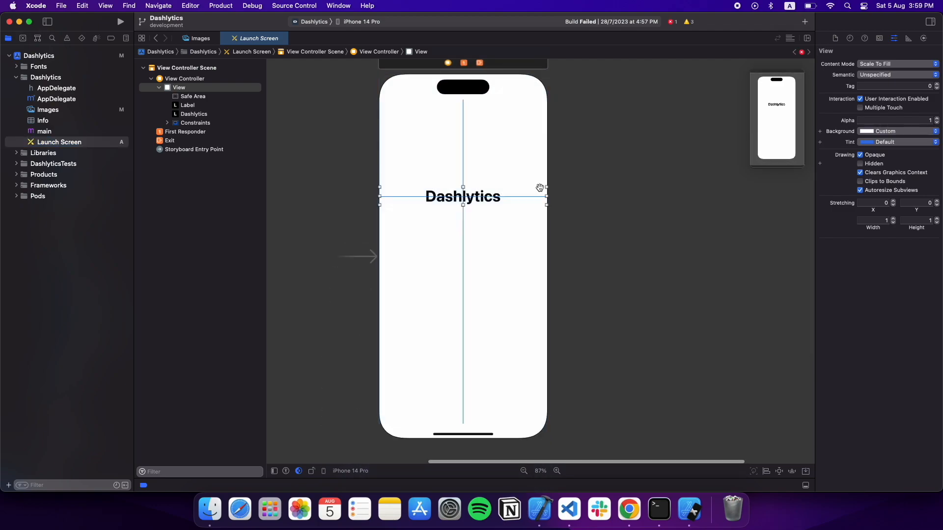
# Step: Remove the Dashlytics label and set the root view's background to the Primary colour
pyautogui.click(194, 114)
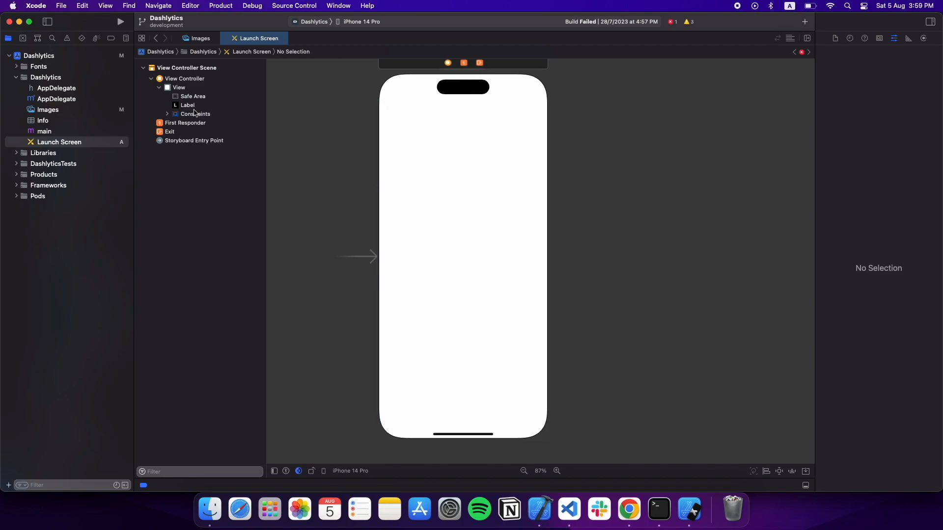
pyautogui.click(179, 87)
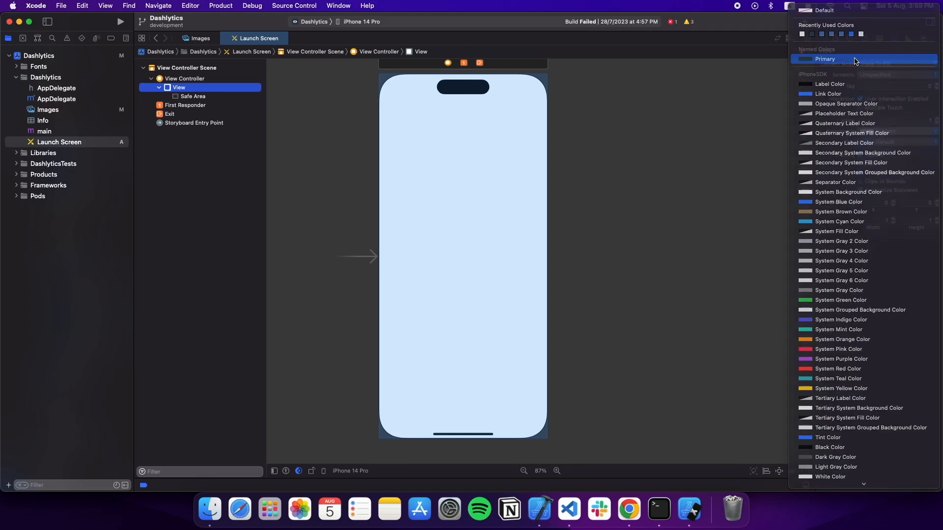
pyautogui.click(824, 59)
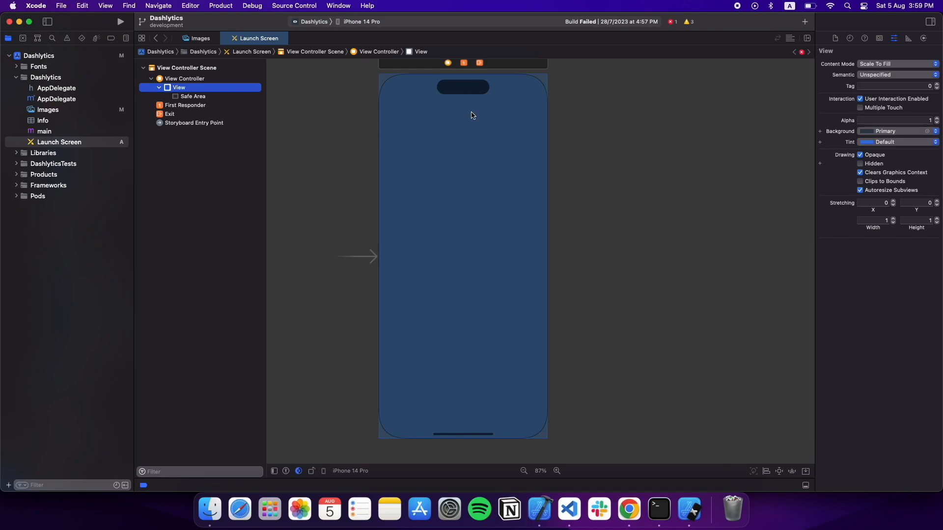
pyautogui.click(192, 96)
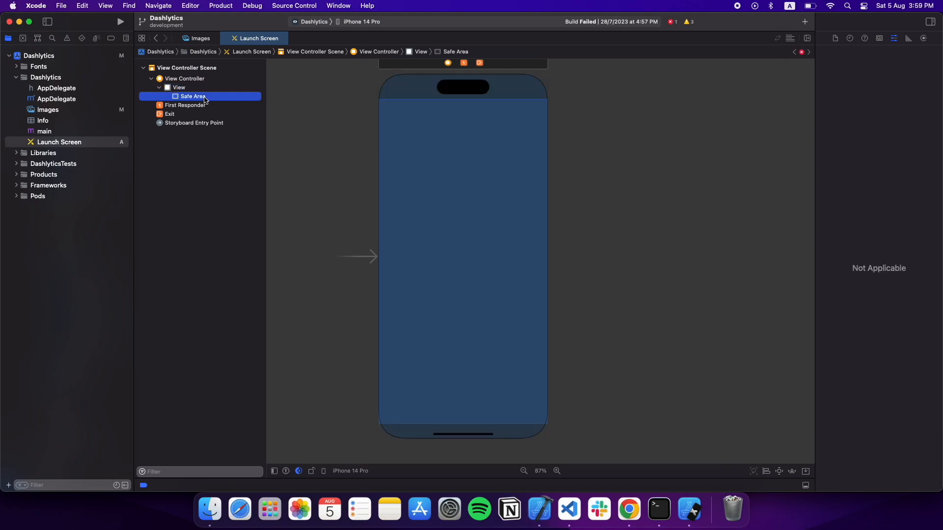
pyautogui.moveTo(805, 21)
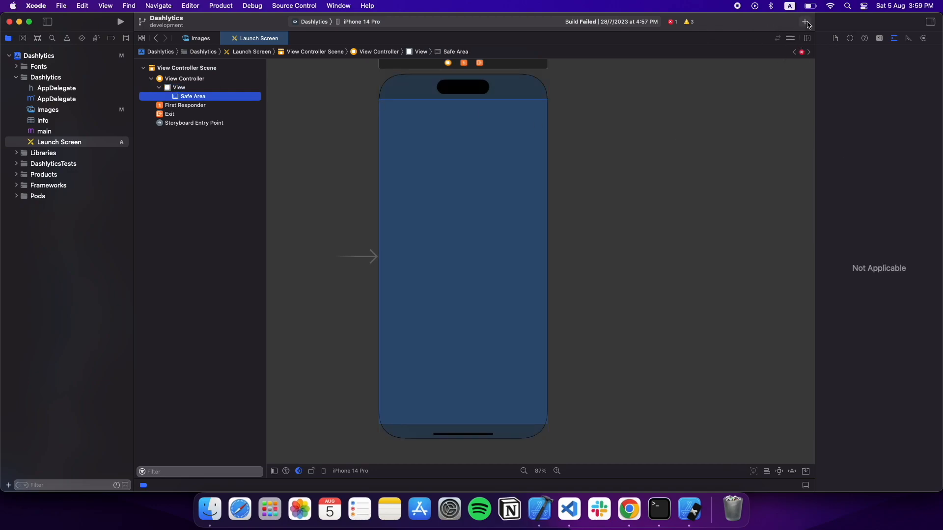
# Step: Add an image view from the library showing the 'logo' image, centred on the Primary view
pyautogui.click(804, 22)
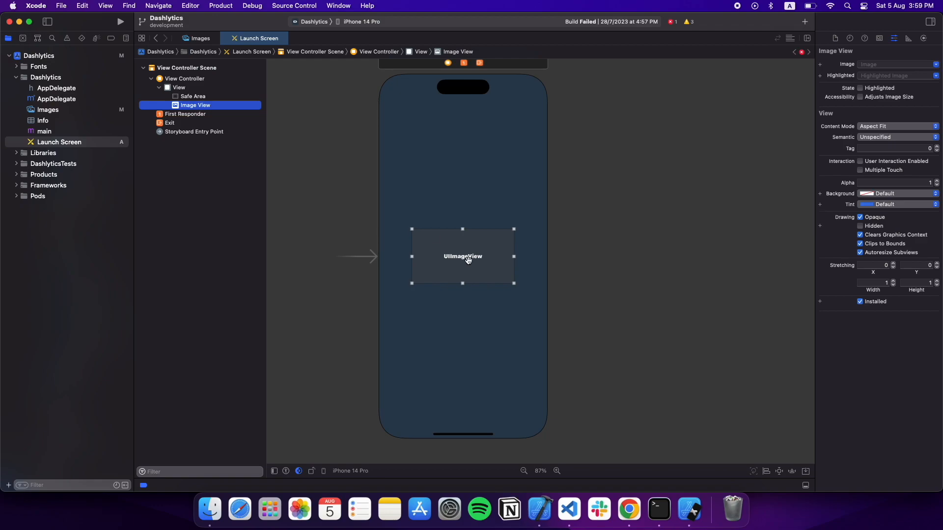
pyautogui.click(896, 65)
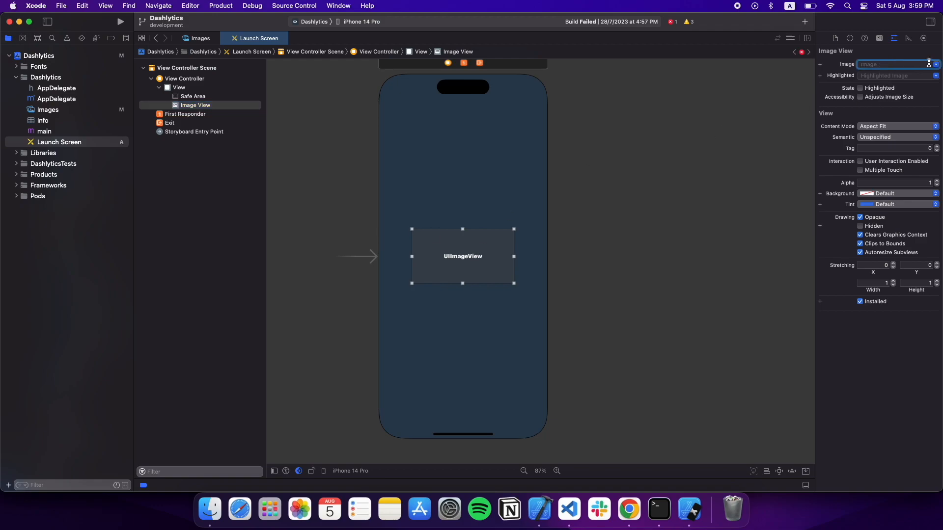
pyautogui.write('logo')
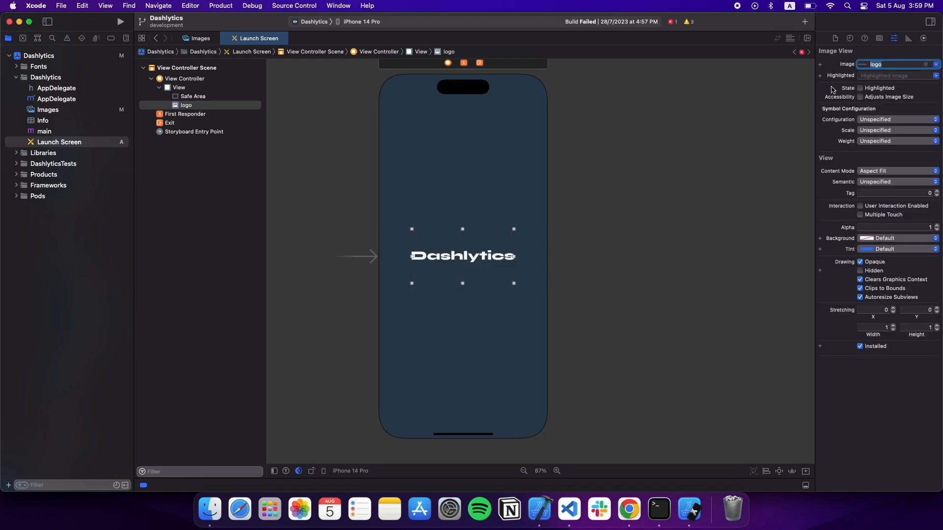
pyautogui.moveTo(513, 288)
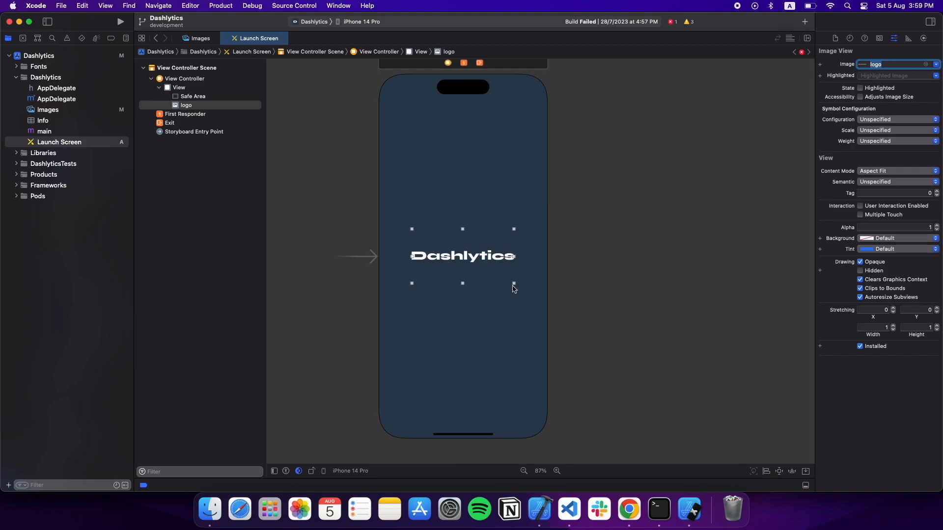
pyautogui.click(462, 255)
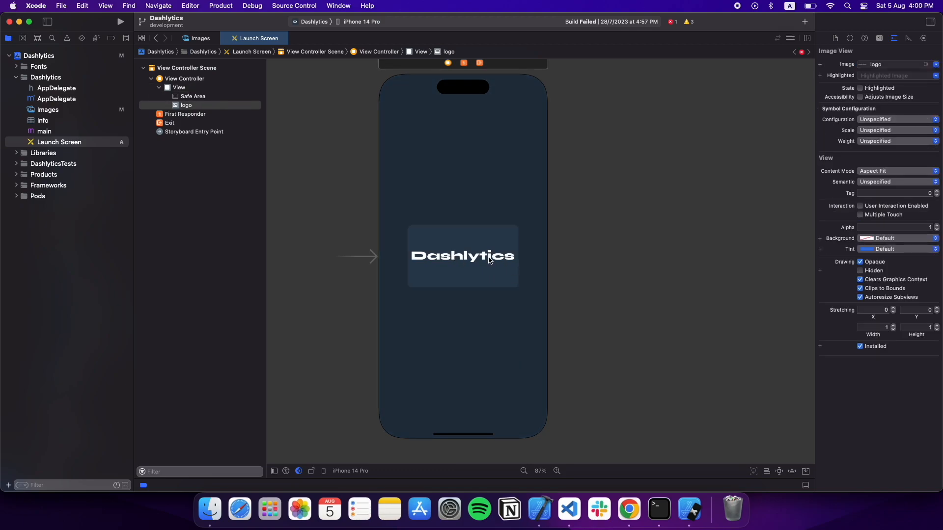
pyautogui.click(178, 87)
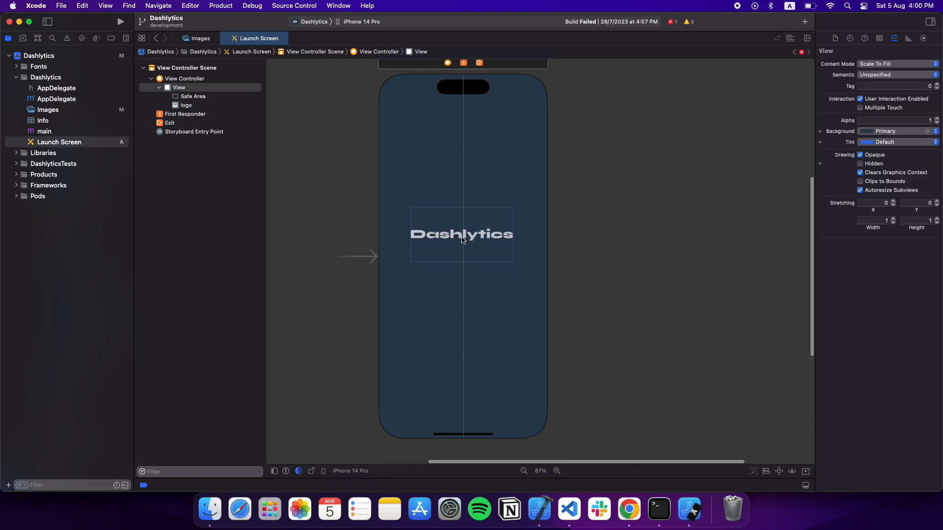
pyautogui.click(461, 235)
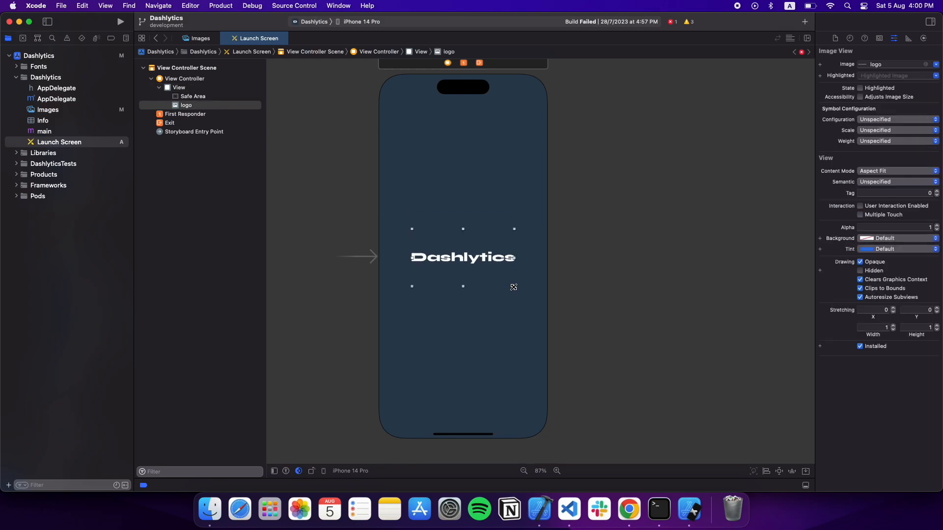
pyautogui.click(178, 88)
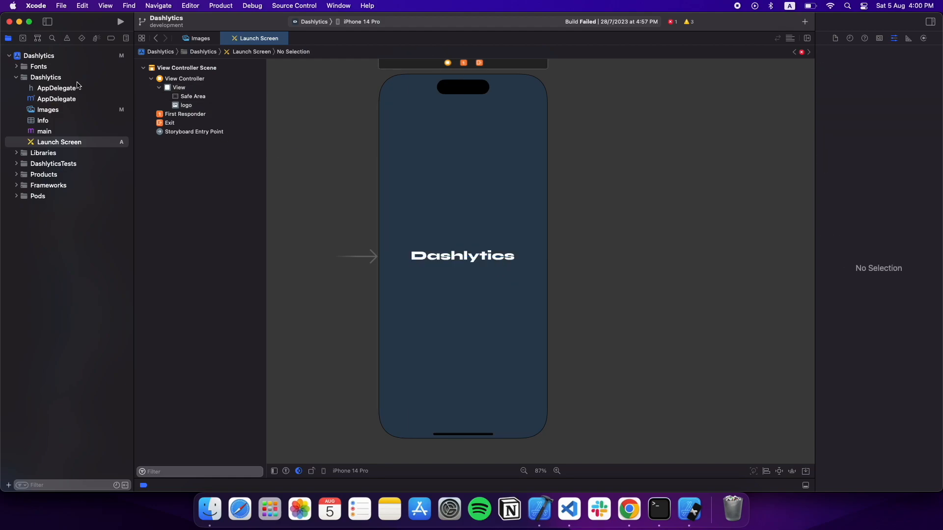
# Step: Set the target's Launch Screen File to Launch Screen.storyboard and verify it in Info.plist
pyautogui.click(42, 121)
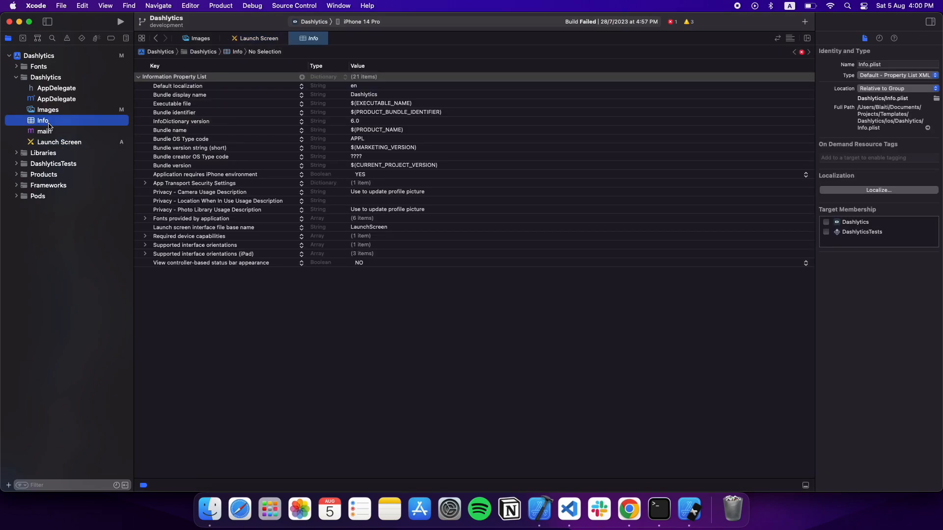
pyautogui.click(38, 55)
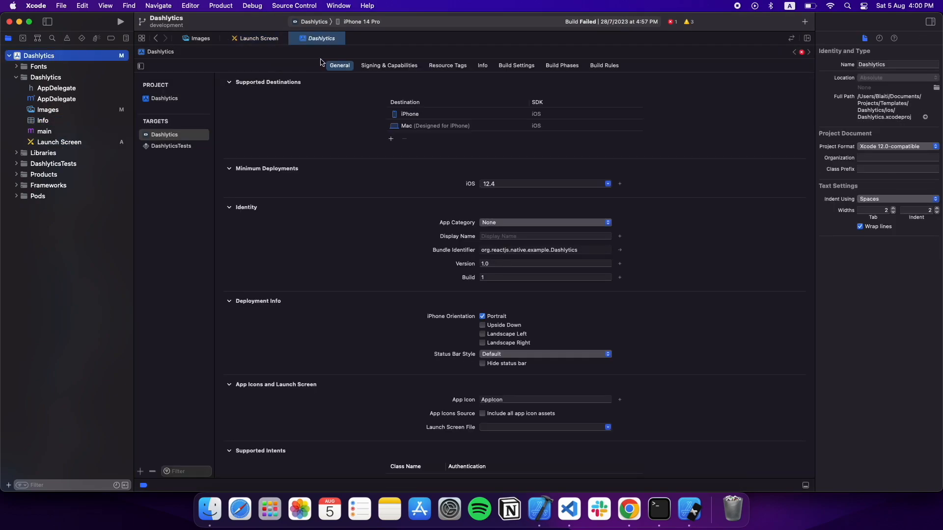
pyautogui.scroll(-3)
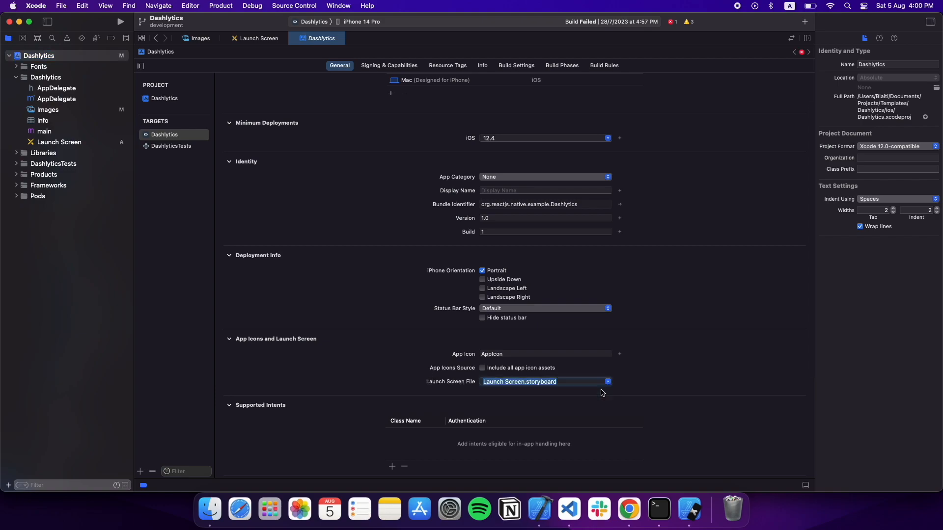
pyautogui.click(229, 339)
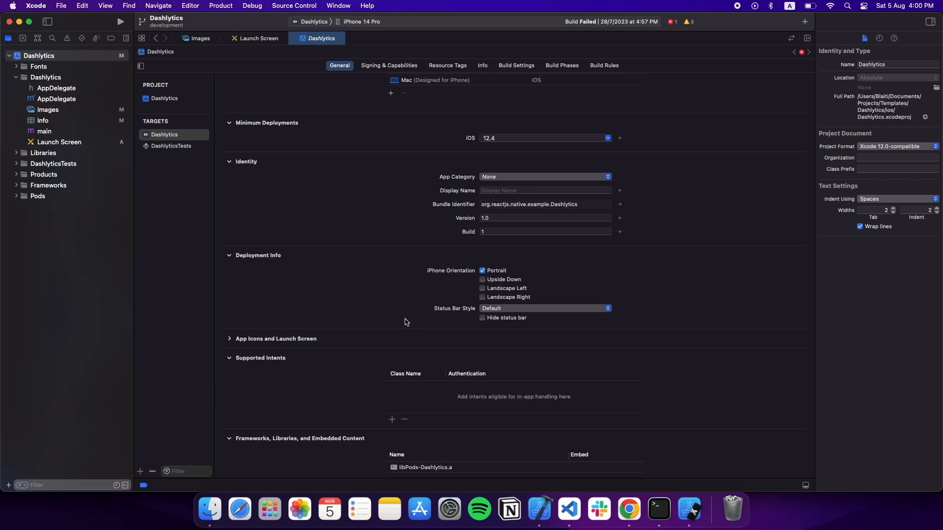
pyautogui.click(42, 120)
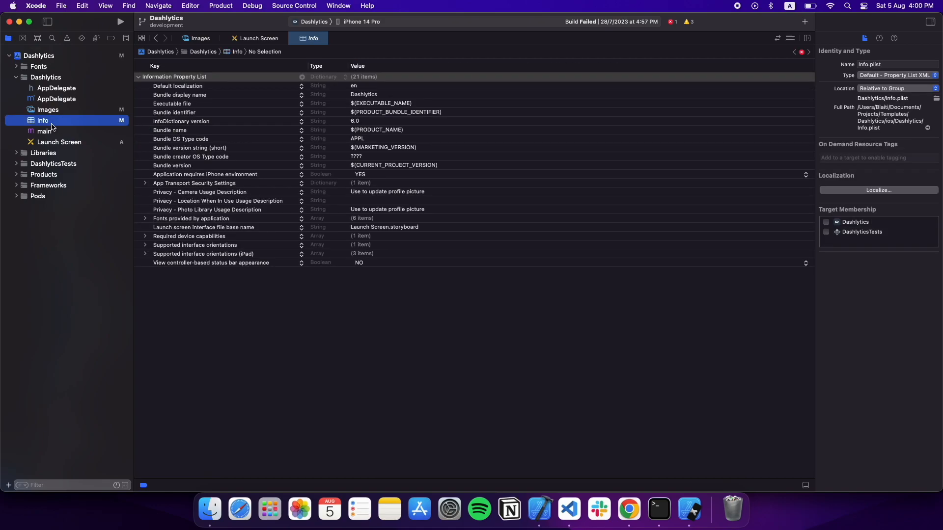
pyautogui.moveTo(243, 234)
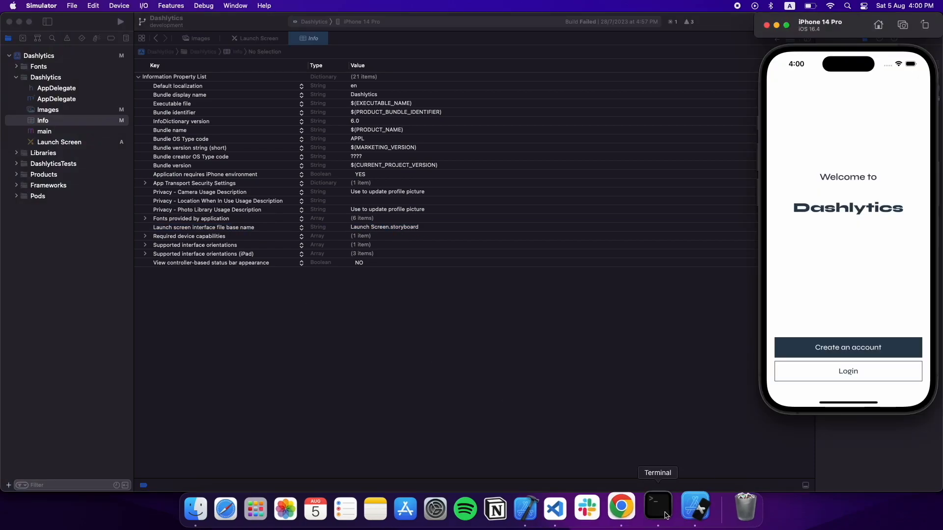
# Step: Run 'npm run ios' in Terminal to rebuild and relaunch the app on the simulator
pyautogui.click(657, 508)
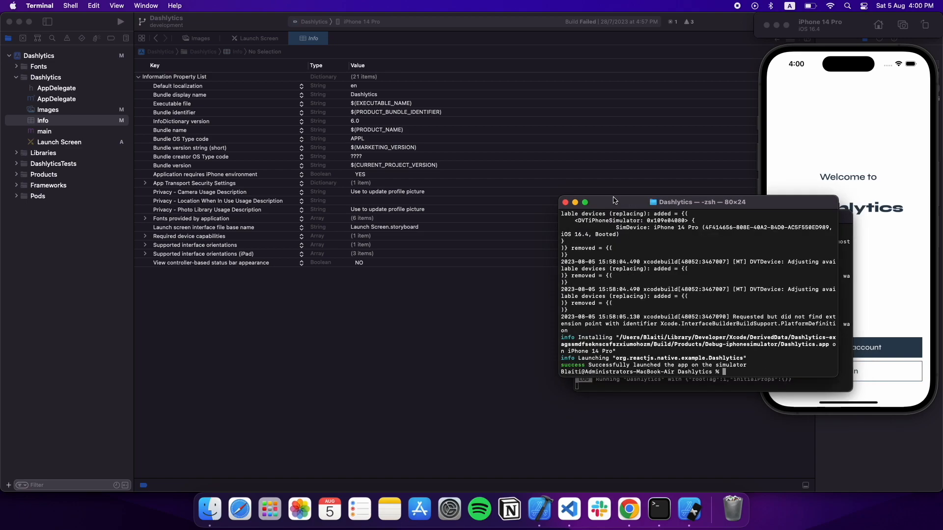
pyautogui.write('npm run ios')
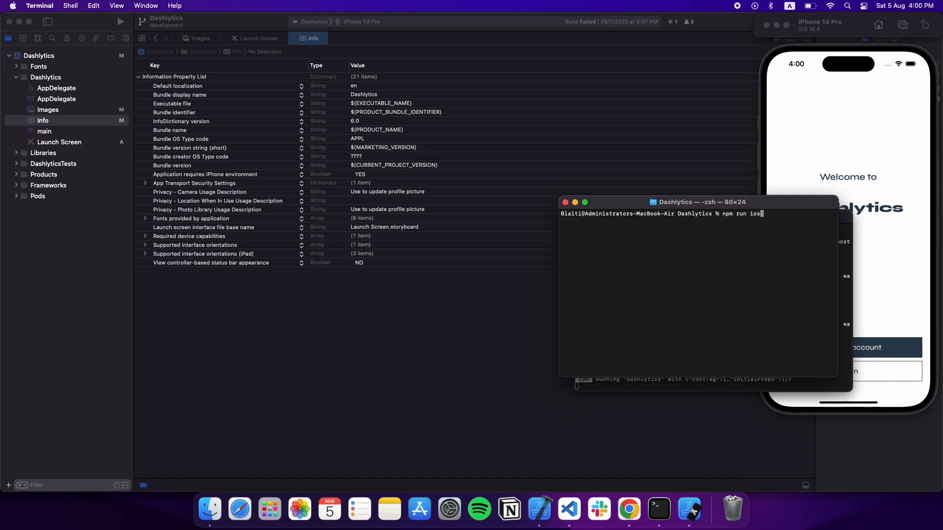
pyautogui.press('Return')
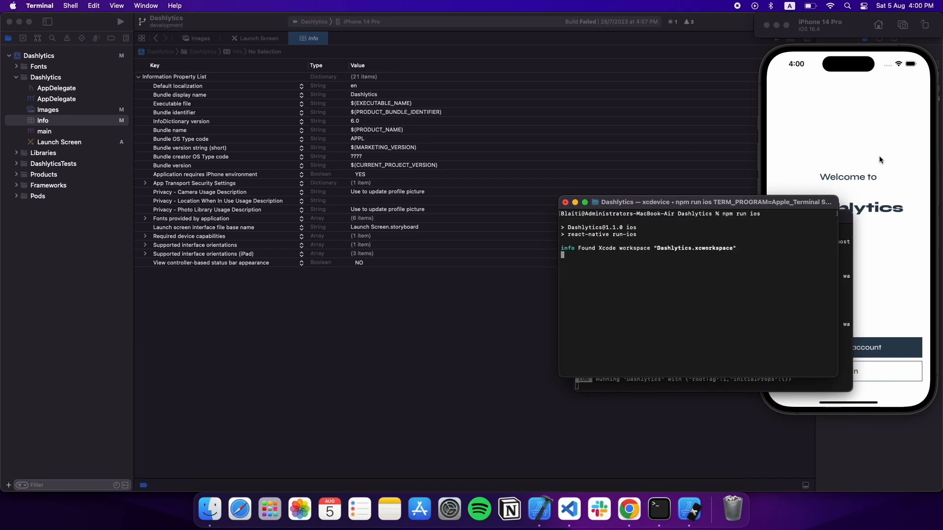